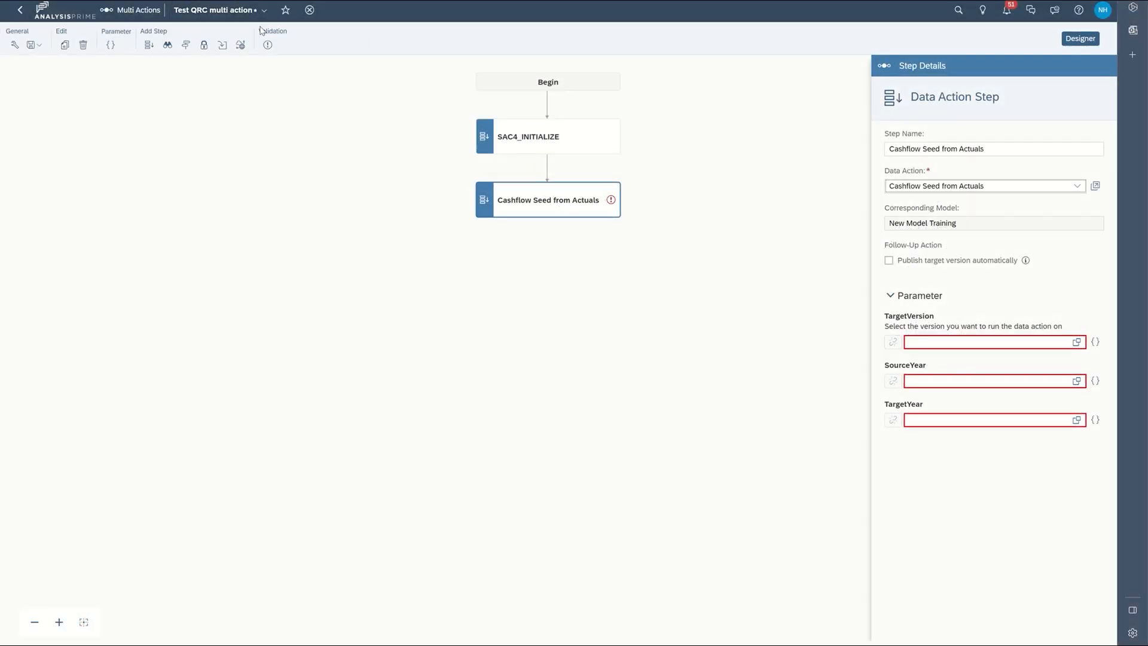
{"action": "mouse_move", "coordinate": [576, 204]}
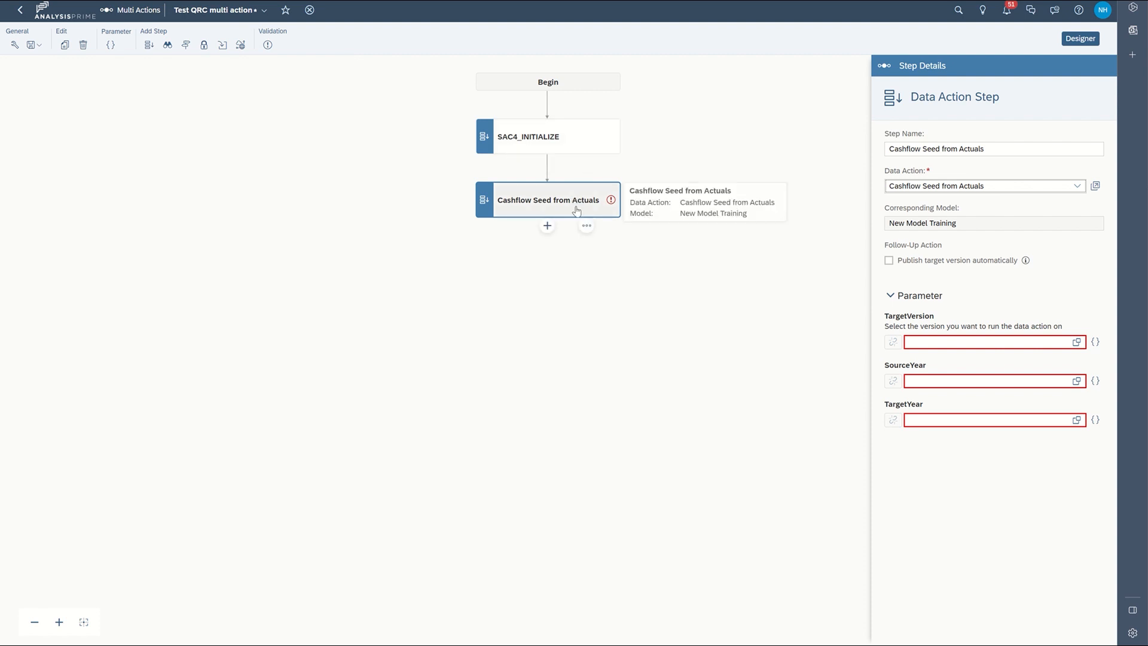
{"action": "mouse_move", "coordinate": [1032, 176]}
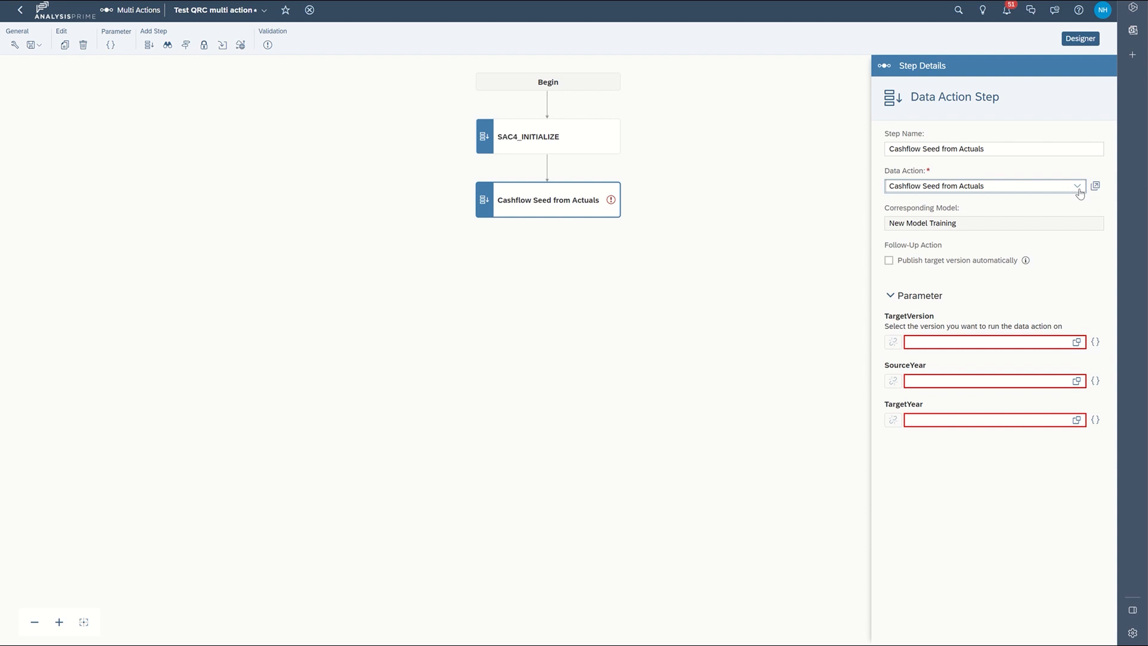
{"action": "mouse_move", "coordinate": [1079, 193]}
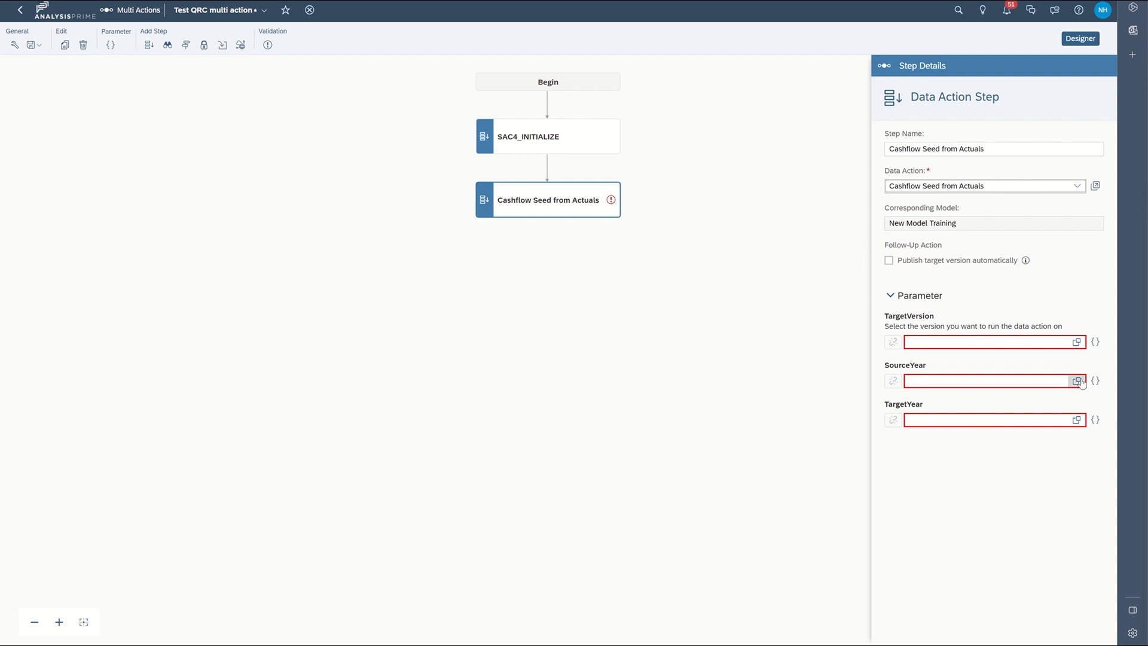
{"action": "mouse_move", "coordinate": [1090, 359]}
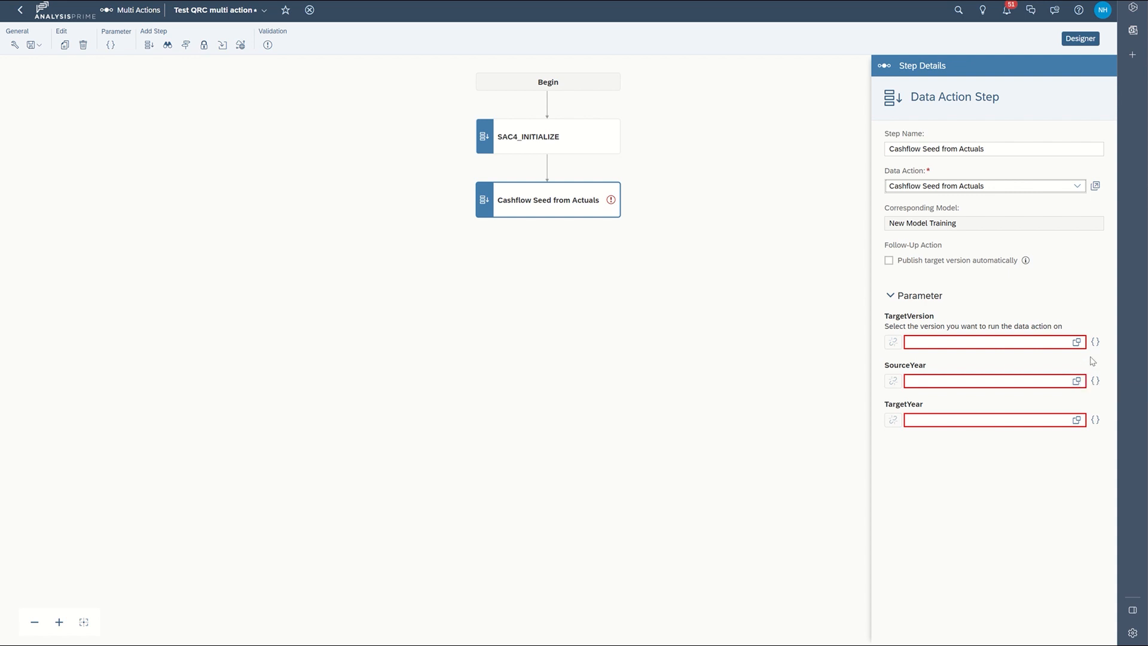
{"action": "mouse_move", "coordinate": [1076, 343]}
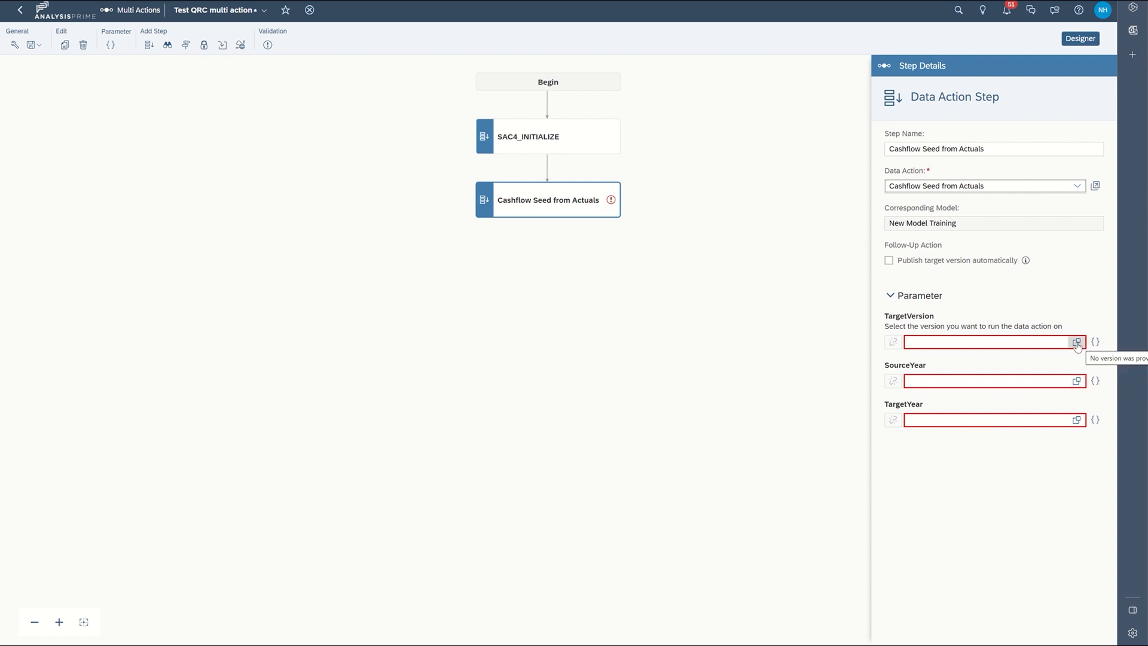
Step: Bring up the member selection for the empty TargetVersion field of the data action step
{"action": "left_click", "coordinate": [1076, 342]}
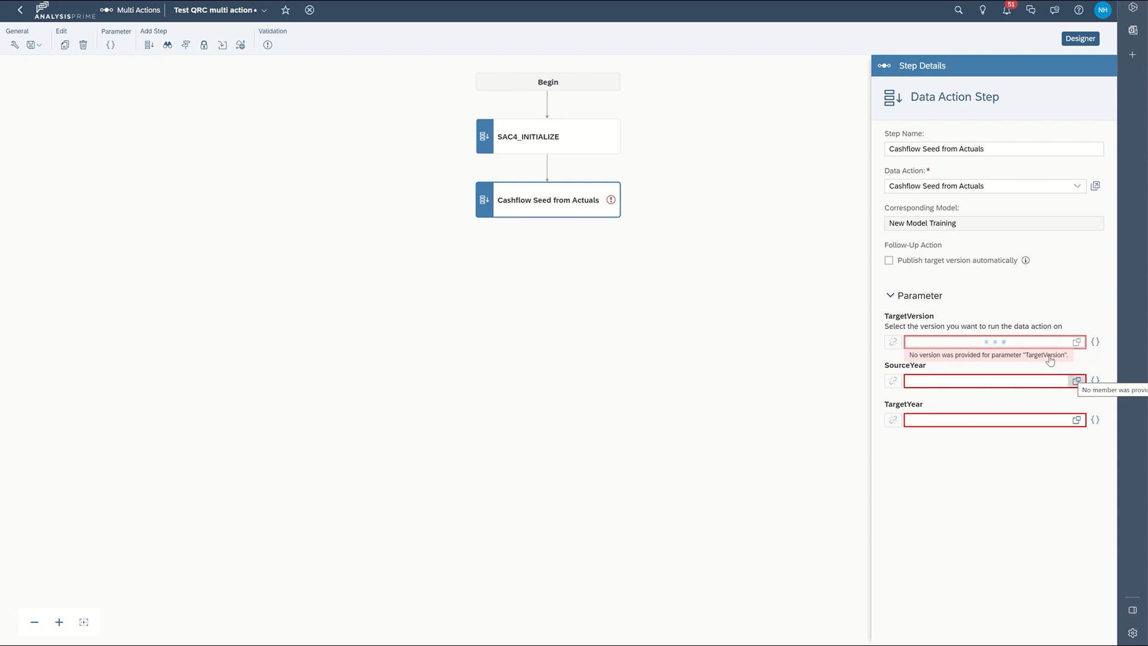
{"action": "left_click", "coordinate": [1076, 341]}
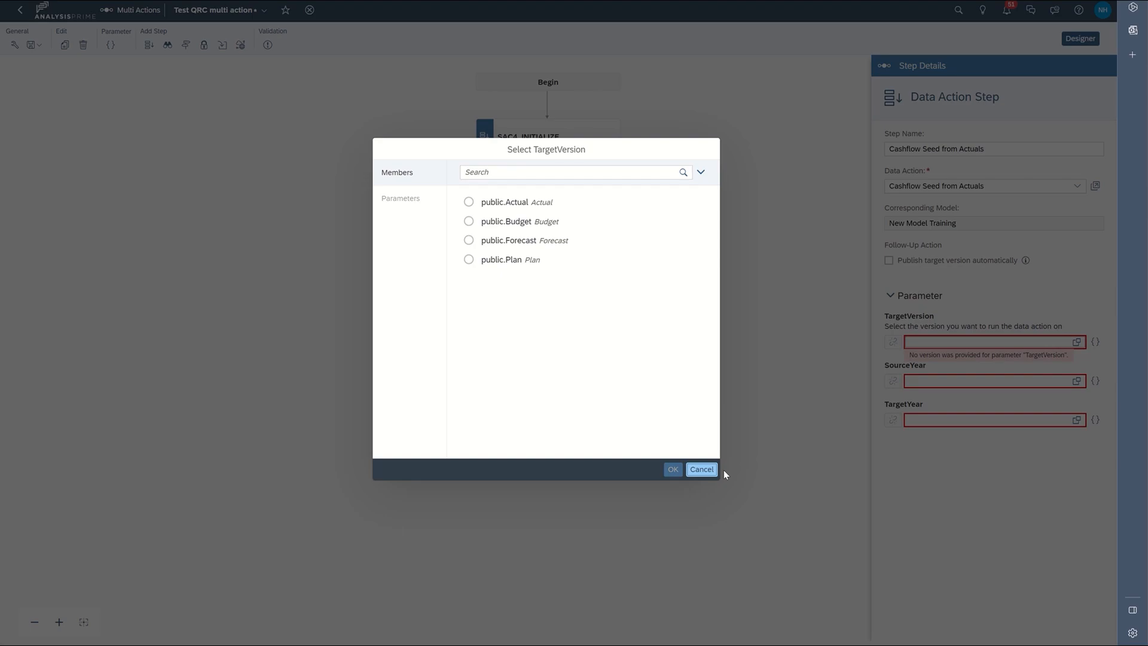
Step: Create dynamic Version parameter TargetVersionTest2 with public.Actual as its value
{"action": "left_click", "coordinate": [1095, 342]}
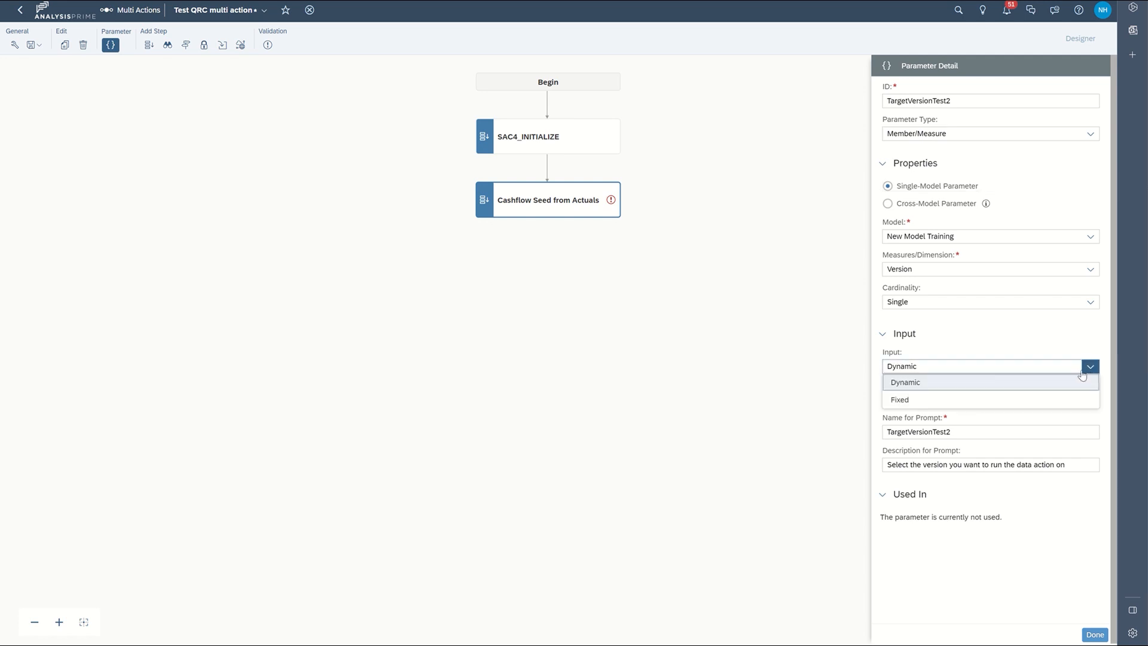
{"action": "left_click", "coordinate": [905, 382]}
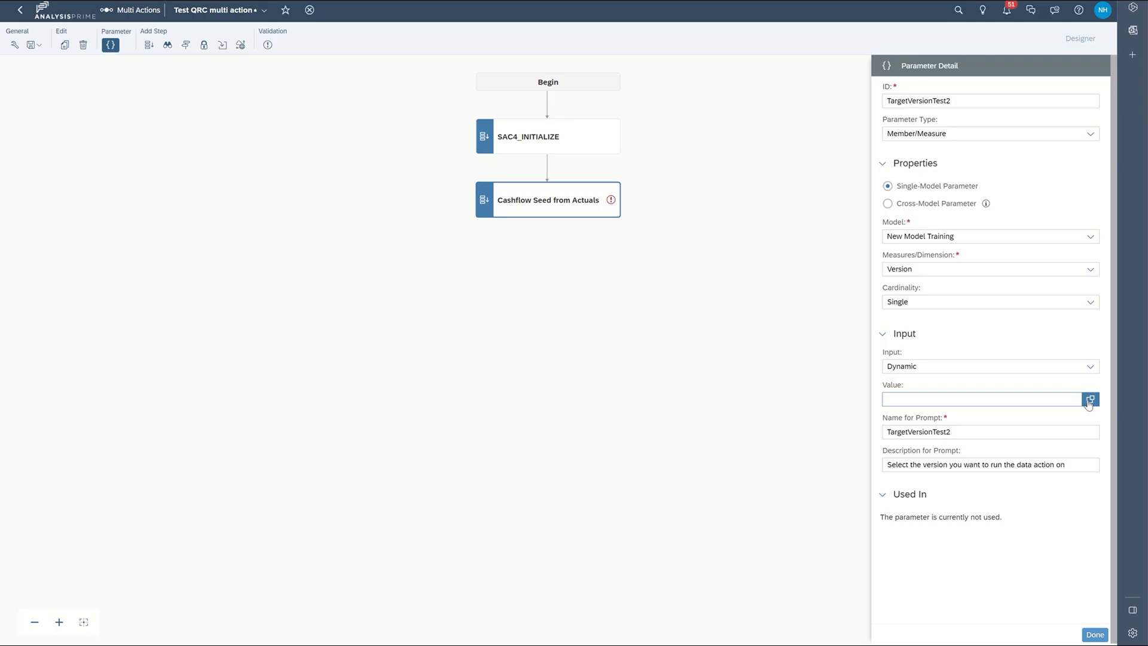
{"action": "left_click", "coordinate": [1090, 399]}
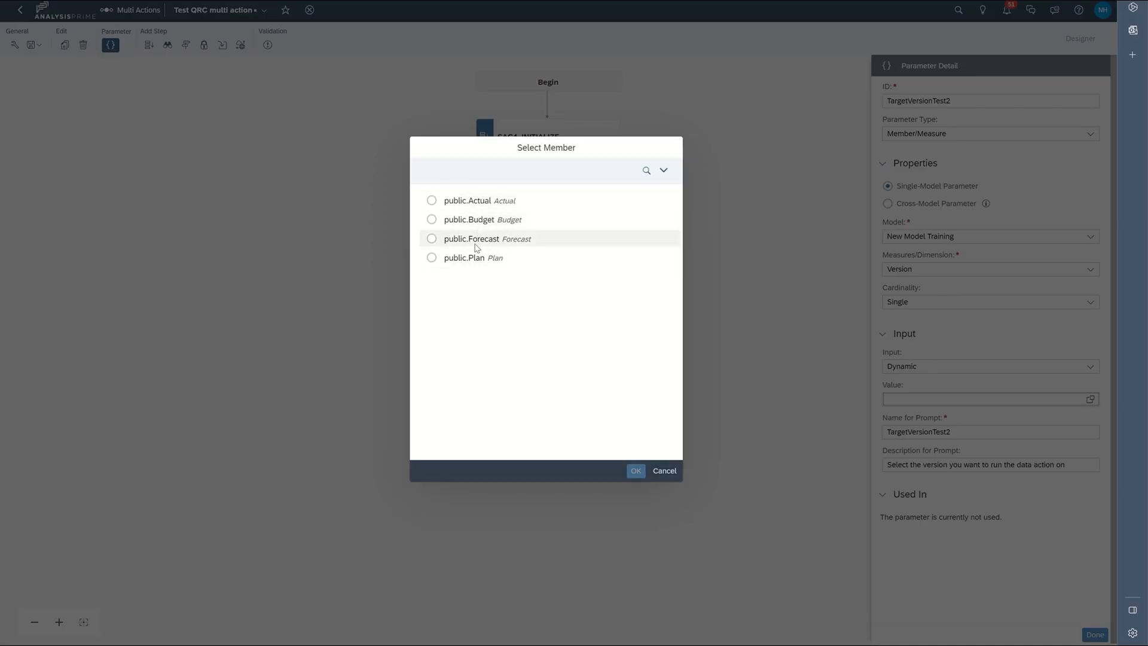
{"action": "left_click", "coordinate": [432, 200]}
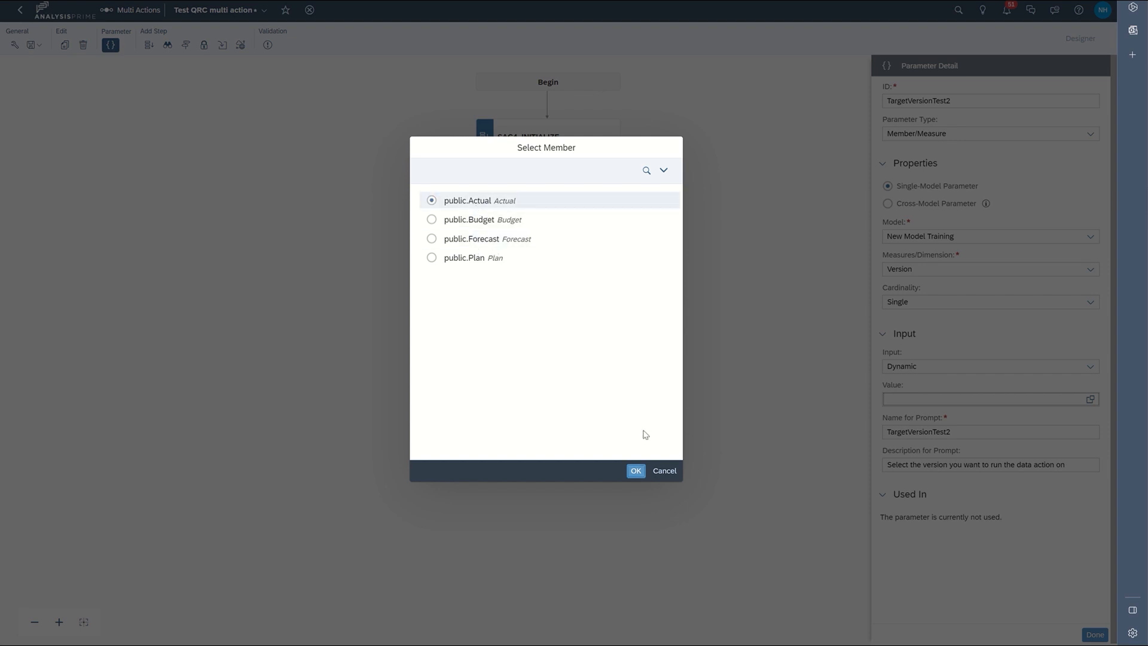
{"action": "left_click", "coordinate": [634, 470]}
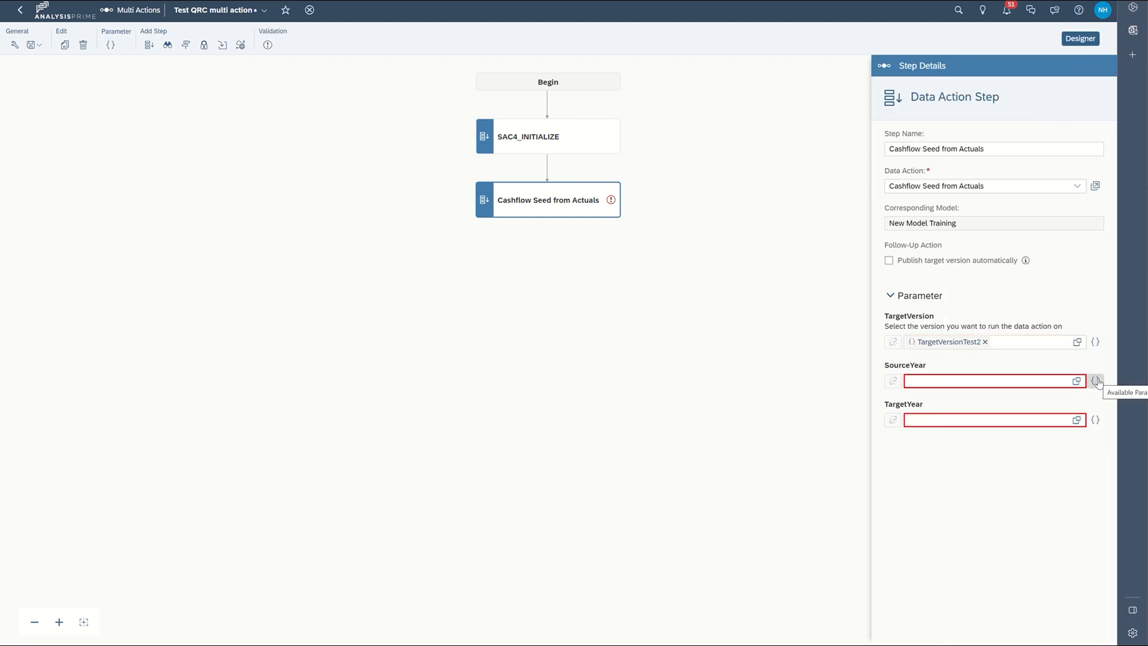
Step: Create a dynamic Date parameter for SourceYear with 2022 as its value
{"action": "left_click", "coordinate": [1095, 380]}
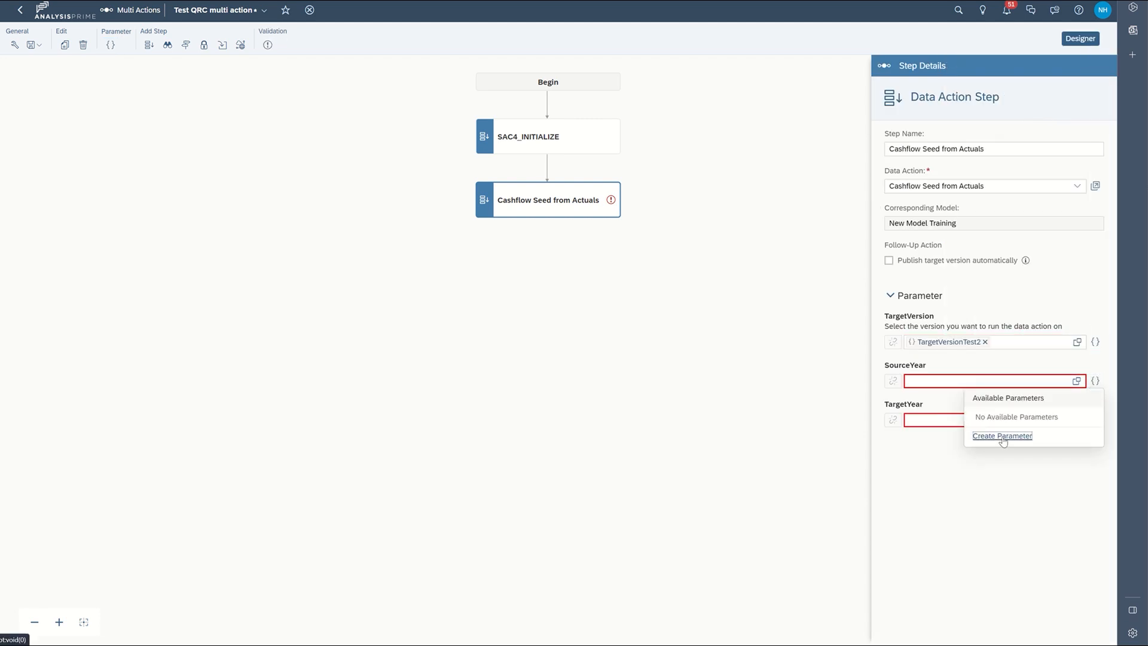
{"action": "left_click", "coordinate": [1002, 435]}
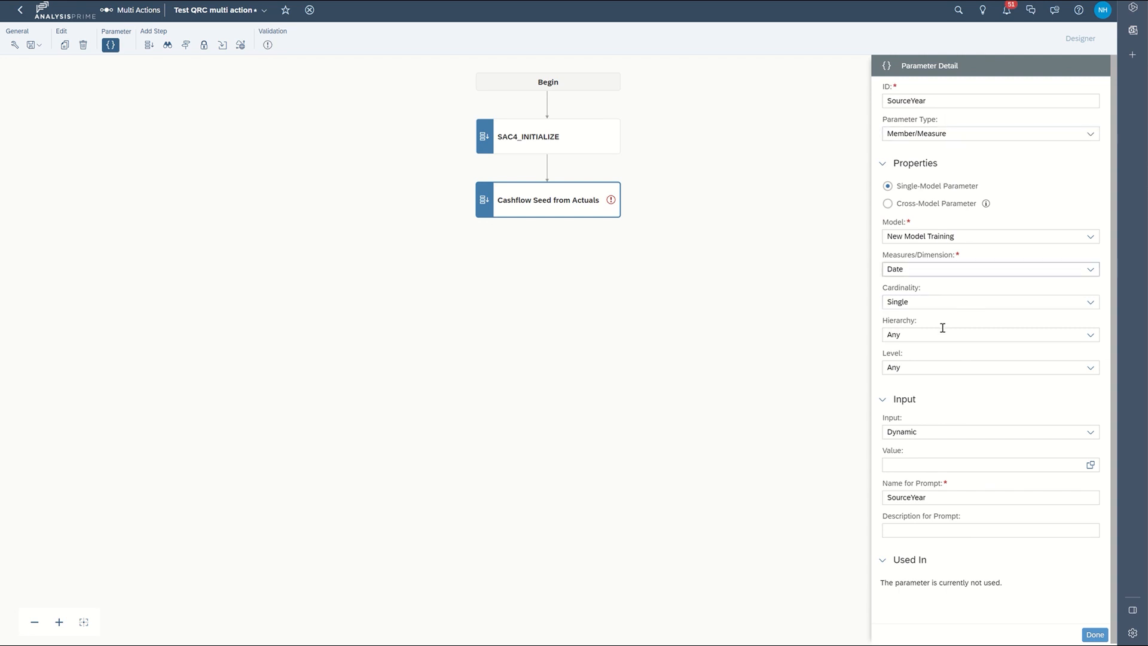
{"action": "left_click", "coordinate": [1091, 465]}
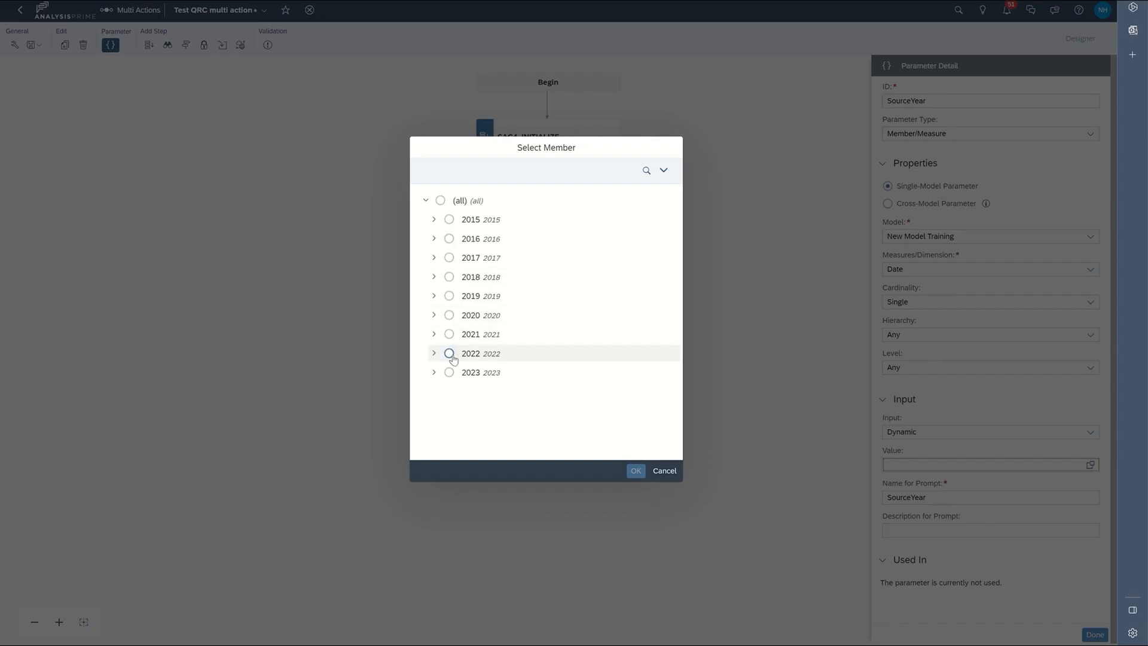
{"action": "left_click", "coordinate": [448, 354]}
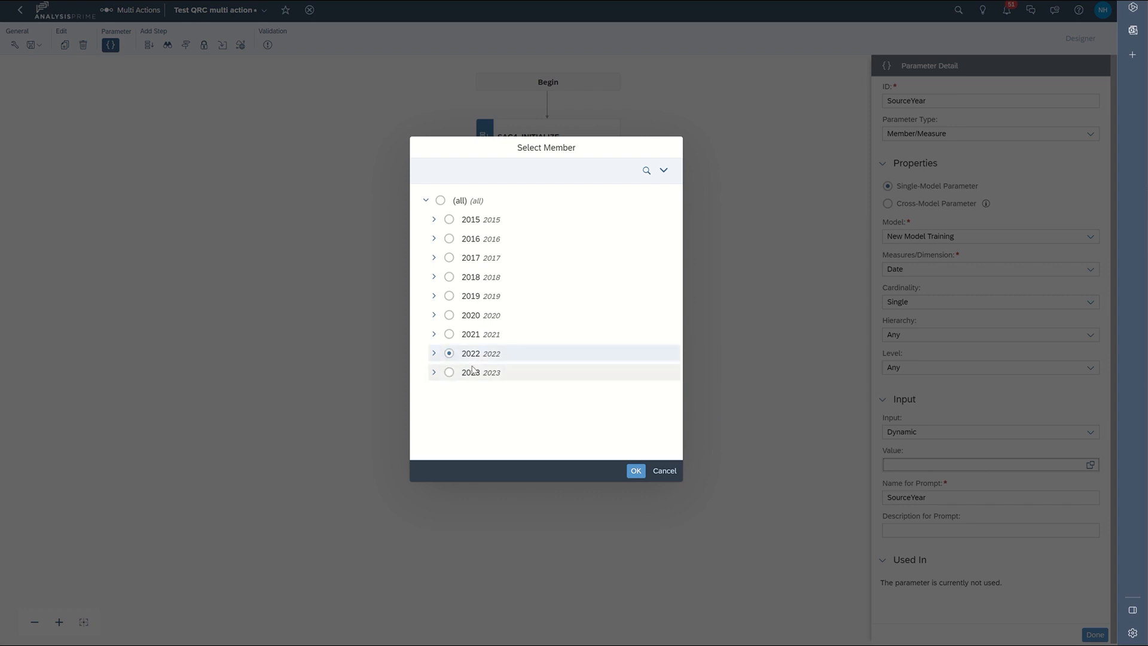
{"action": "left_click", "coordinate": [634, 469]}
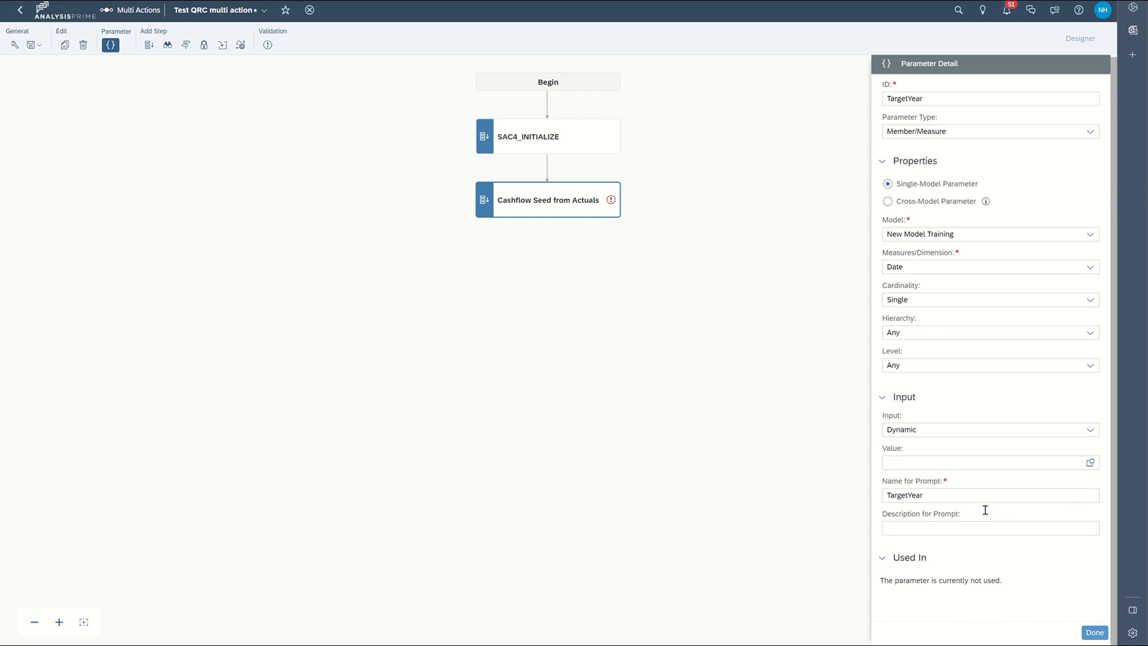
Step: Give the dynamic TargetYear parameter the value 2023 and finish its definition
{"action": "left_click", "coordinate": [1089, 462]}
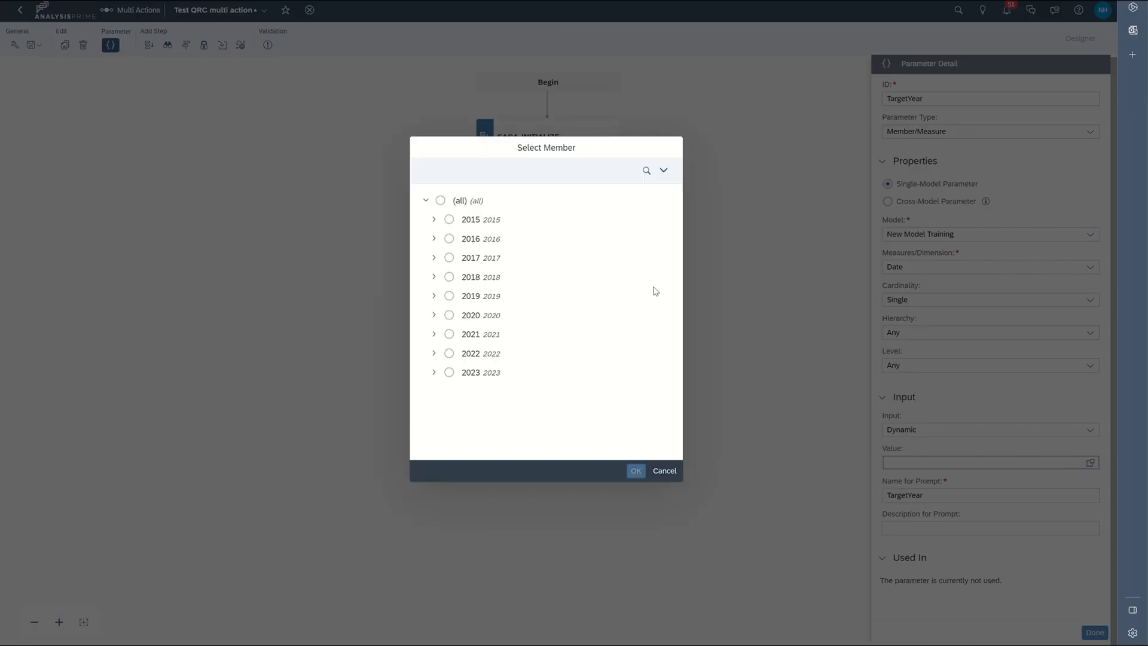
{"action": "left_click", "coordinate": [449, 372]}
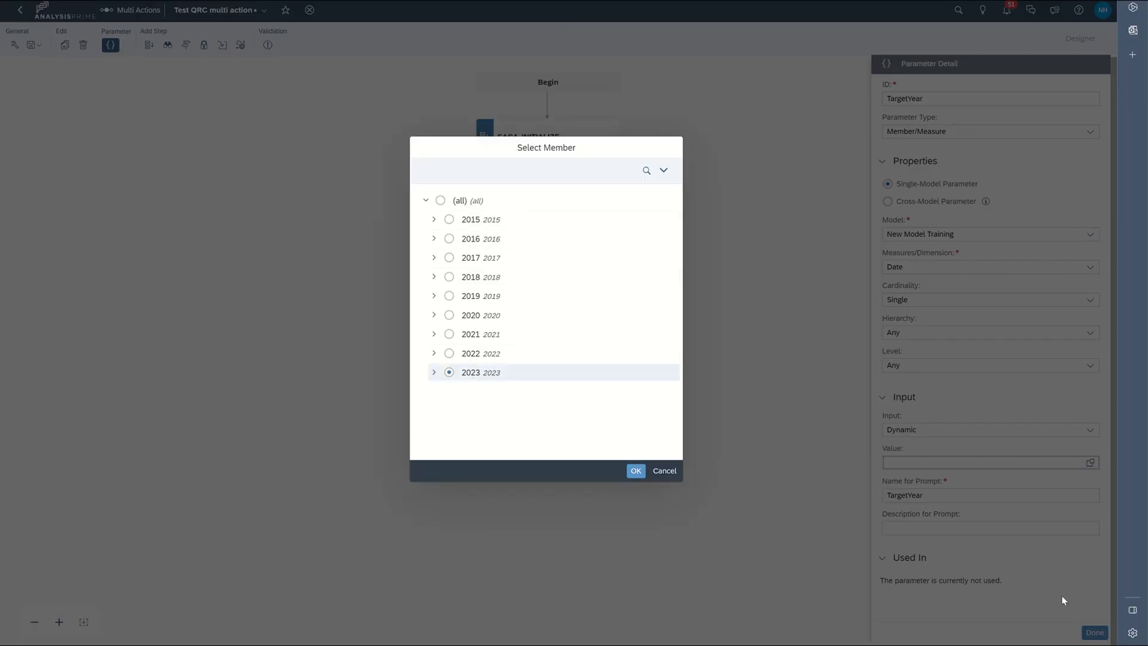
{"action": "left_click", "coordinate": [635, 470]}
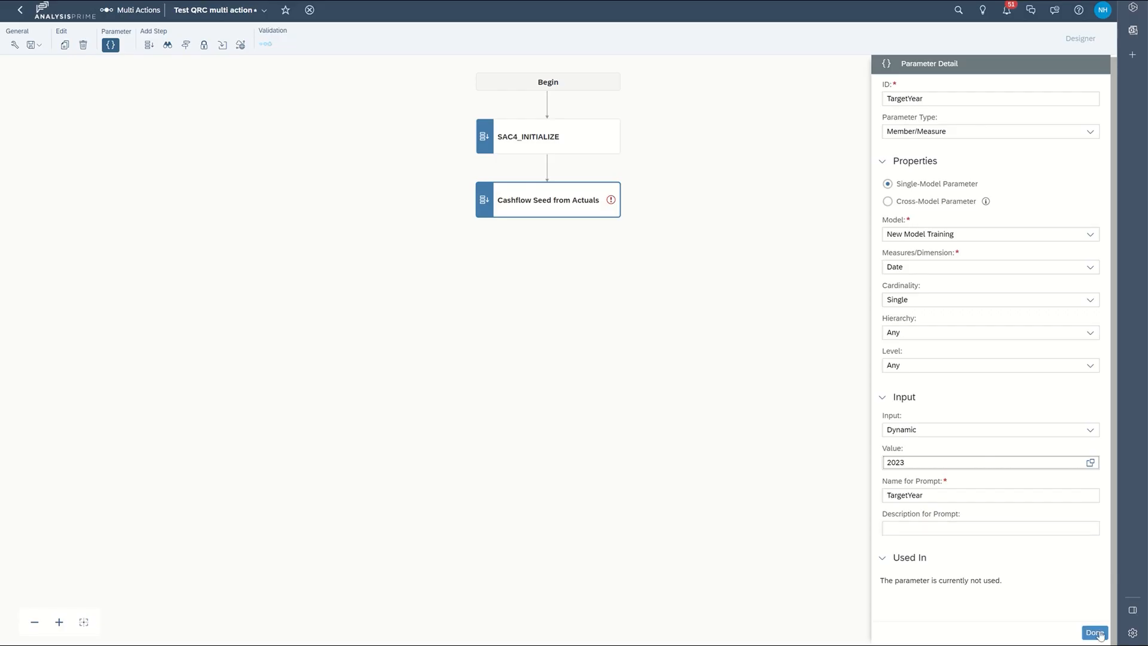
{"action": "left_click", "coordinate": [1094, 632]}
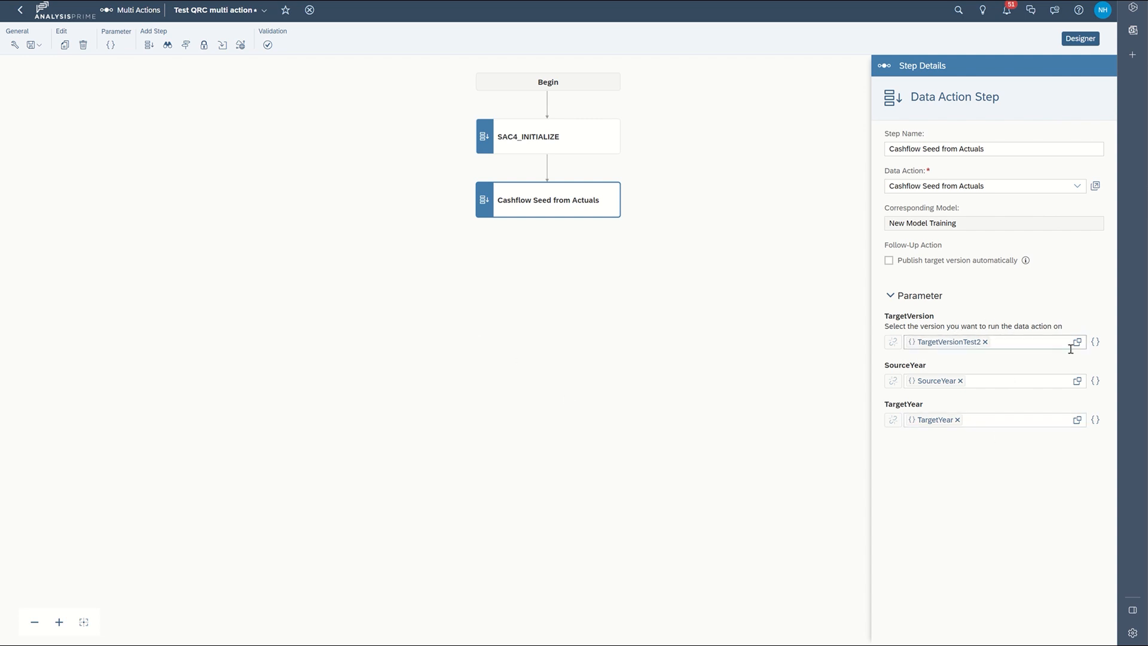
{"action": "mouse_move", "coordinate": [1097, 380]}
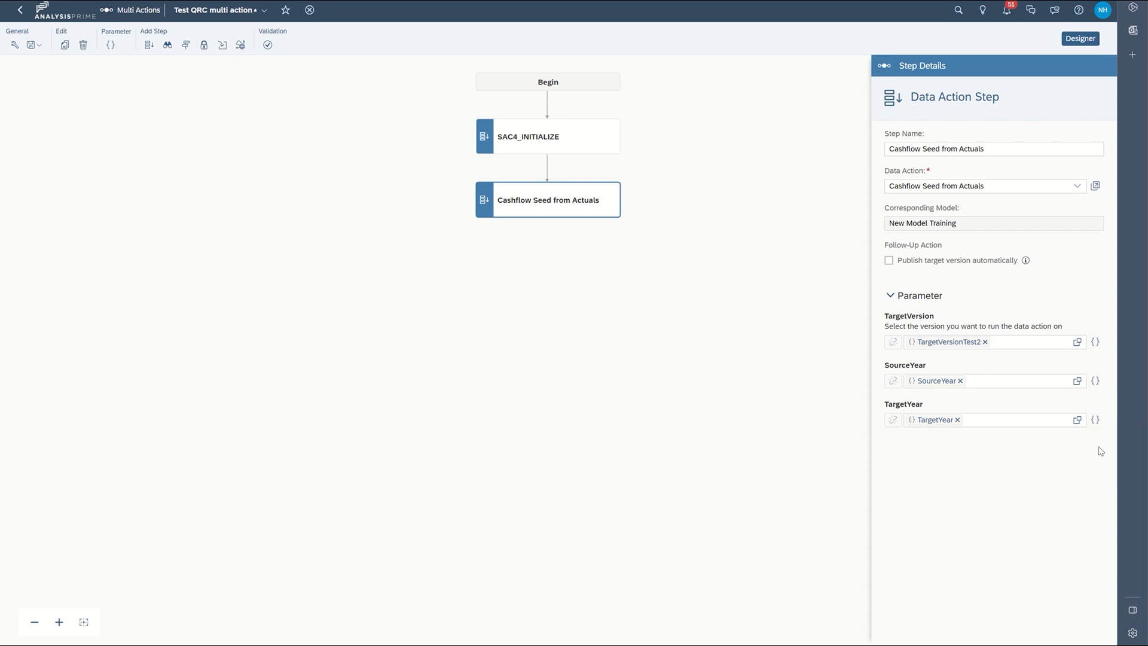
{"action": "mouse_move", "coordinate": [1095, 474]}
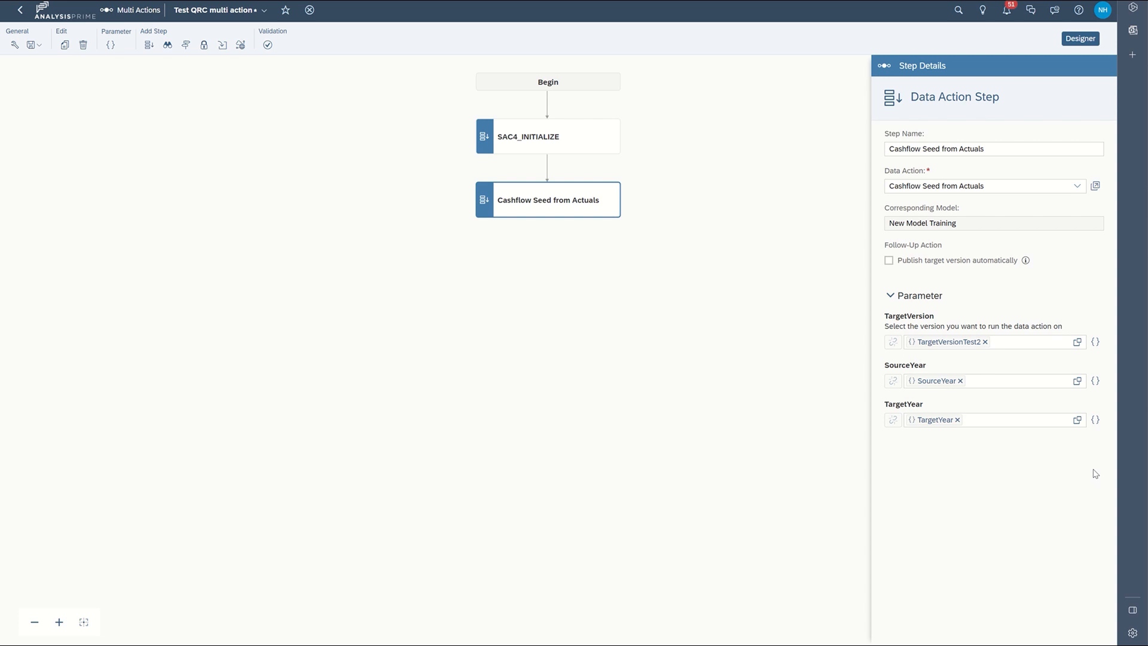